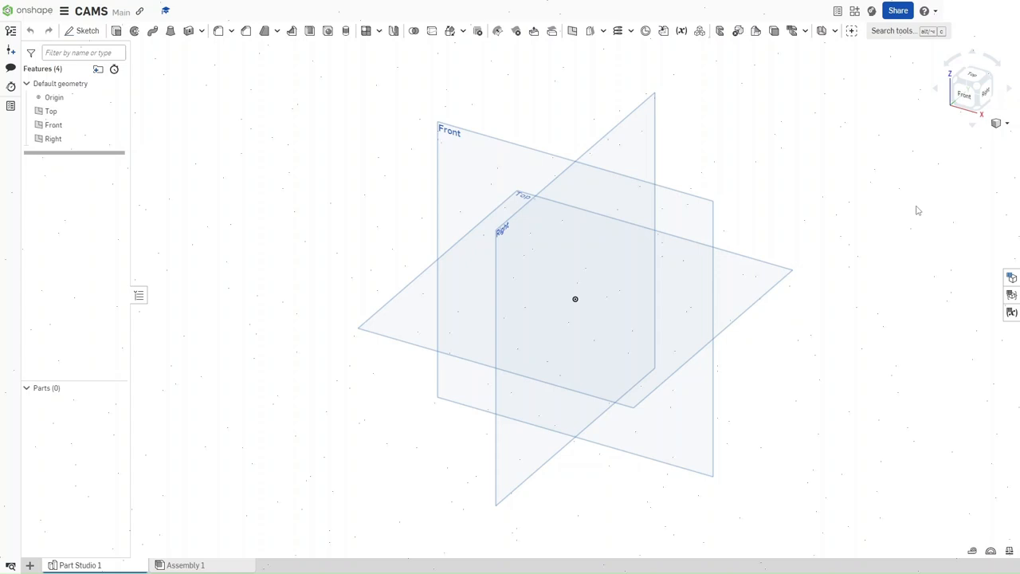
- Review the workspace units from the Document menu and close the settings
left_click(64, 10)
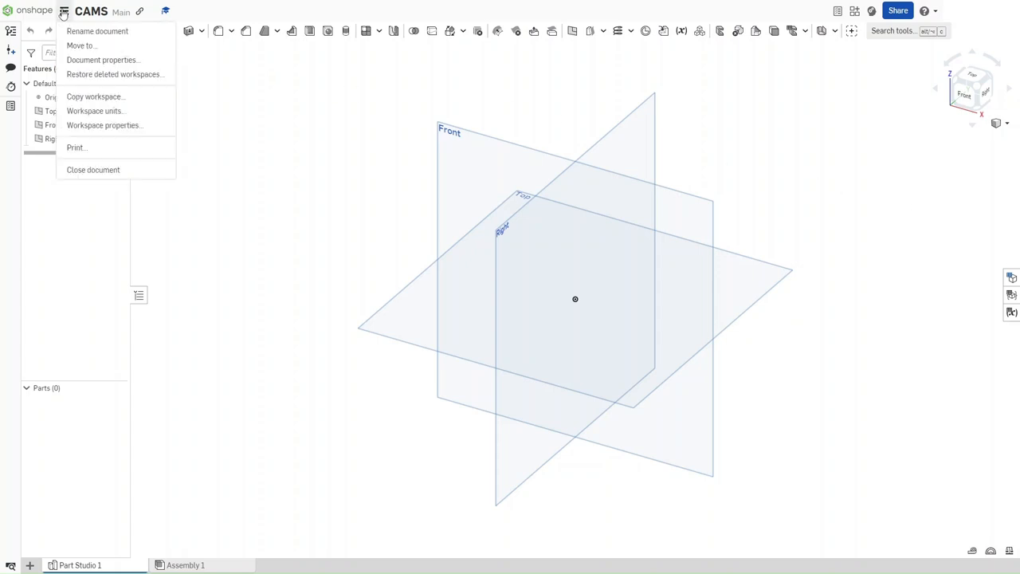
left_click(96, 112)
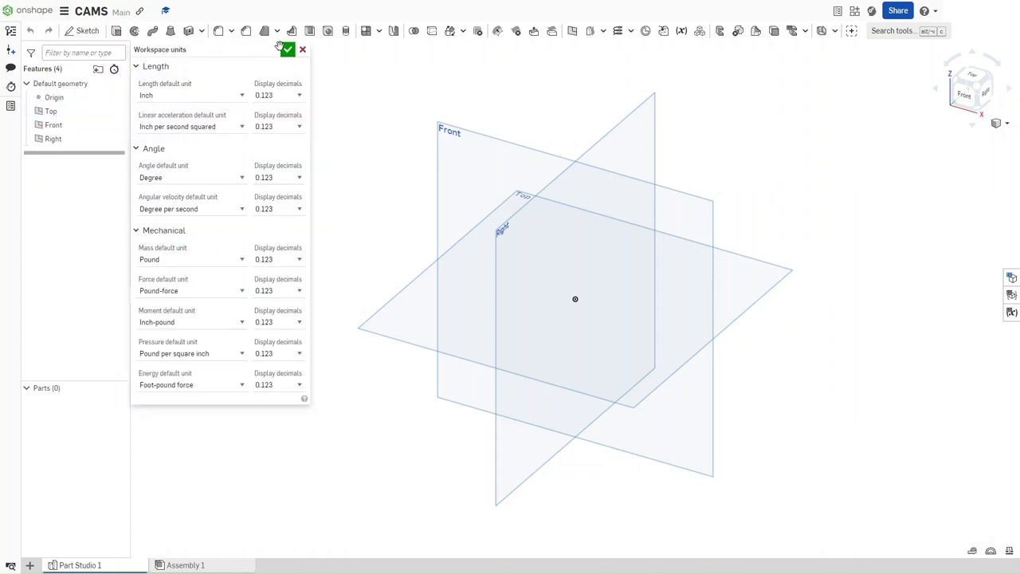
left_click(287, 49)
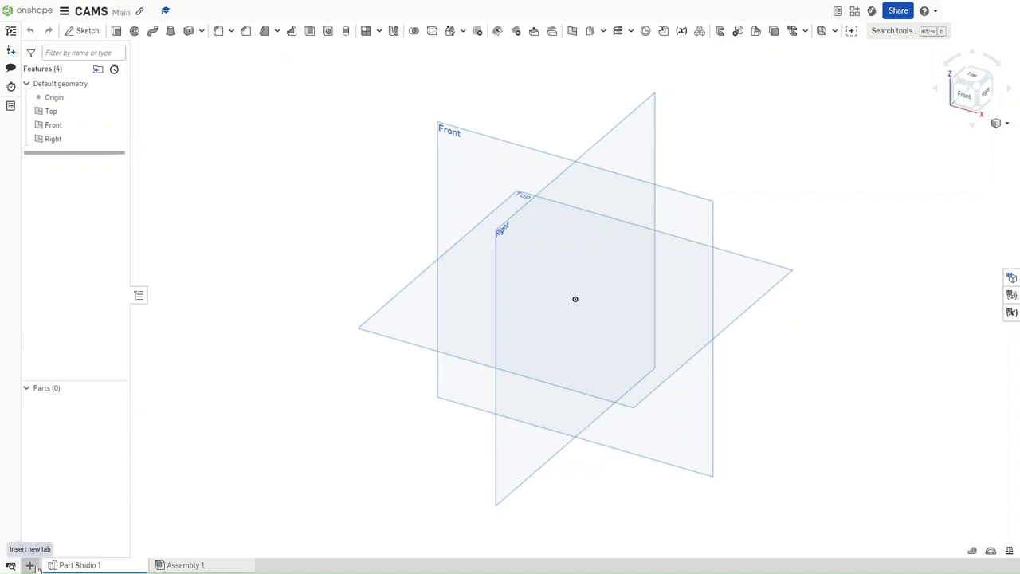
- Add a new Variable Studio tab to the CAMS document and switch to it
left_click(30, 565)
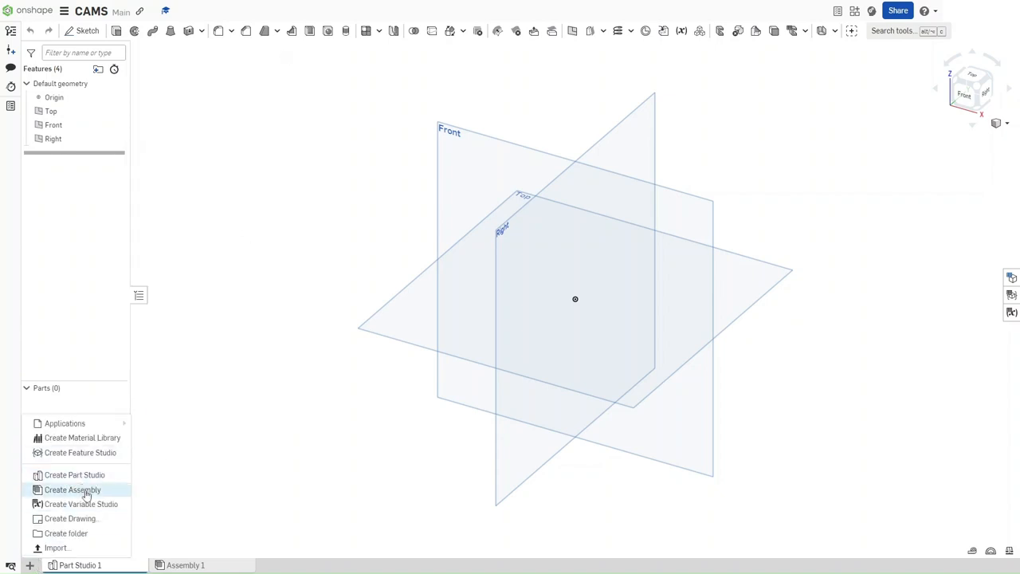
left_click(80, 503)
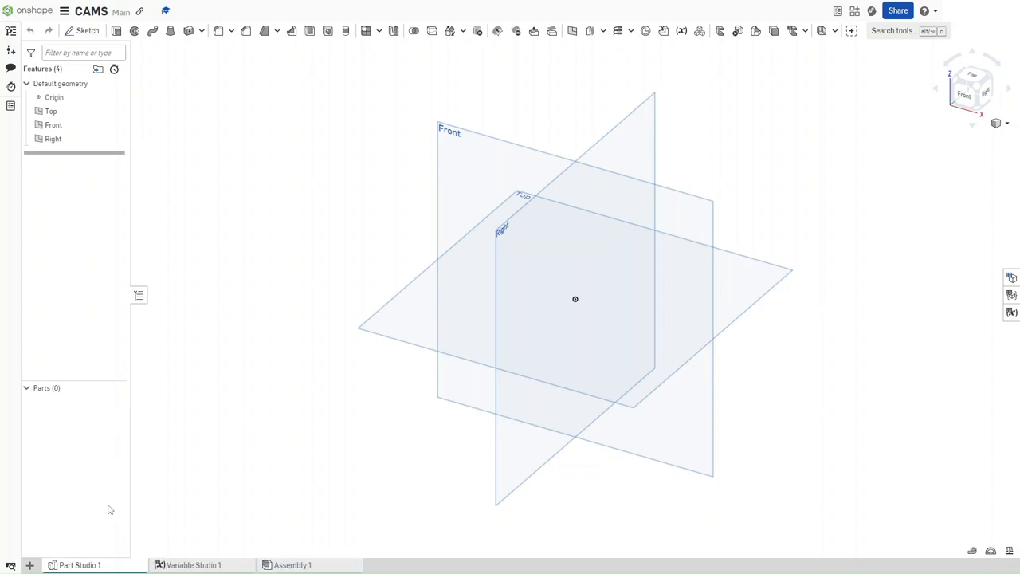
left_click(195, 565)
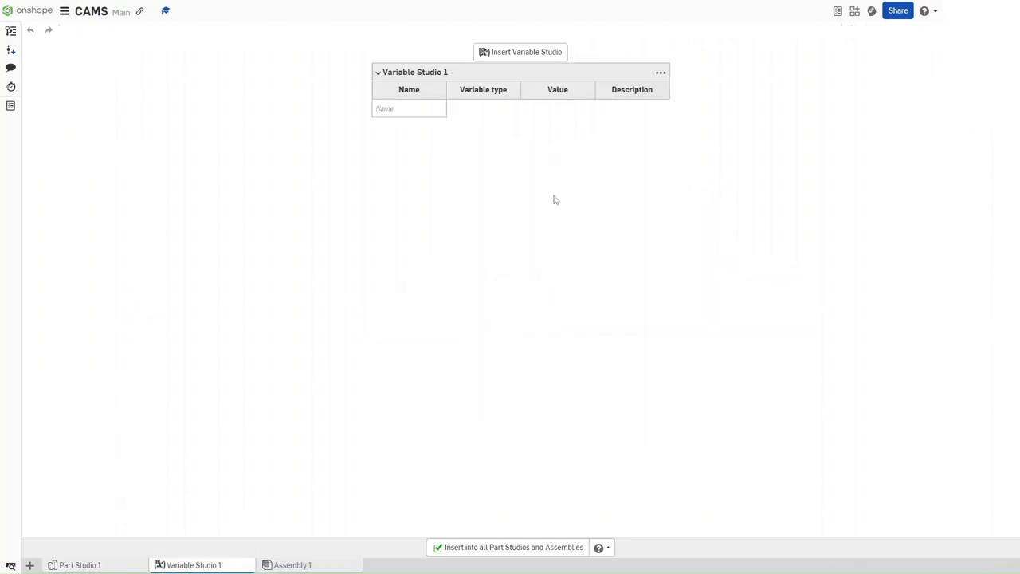
- Name new Length variables Dia, AxleDia and Thickness in the variable table
left_click(408, 108)
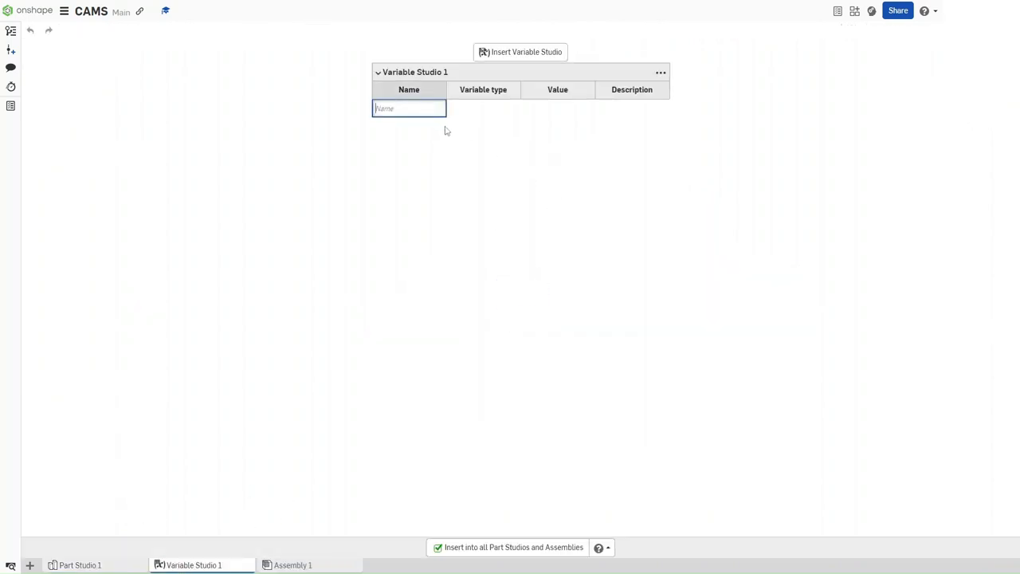
type("Dia")
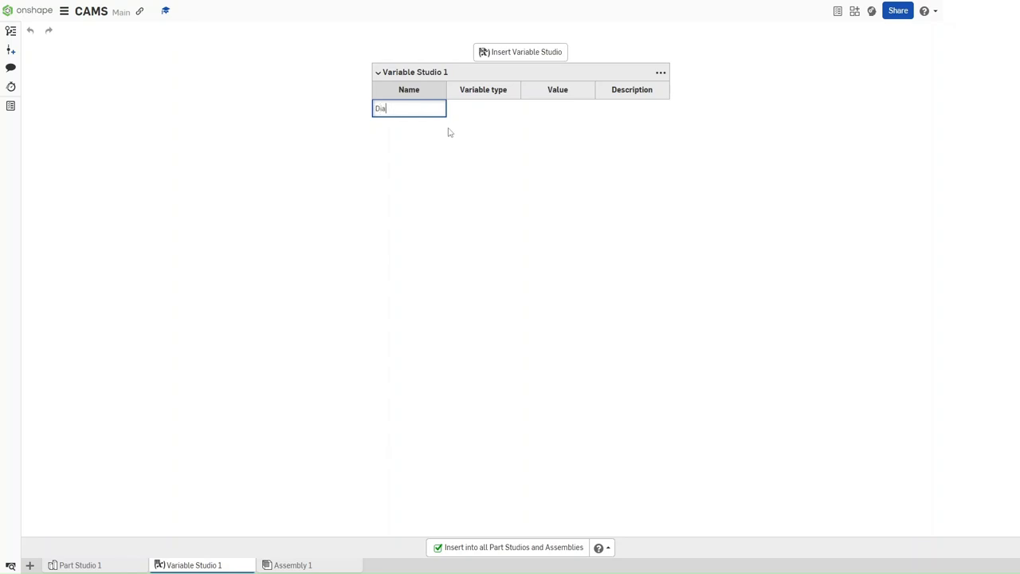
key("Enter")
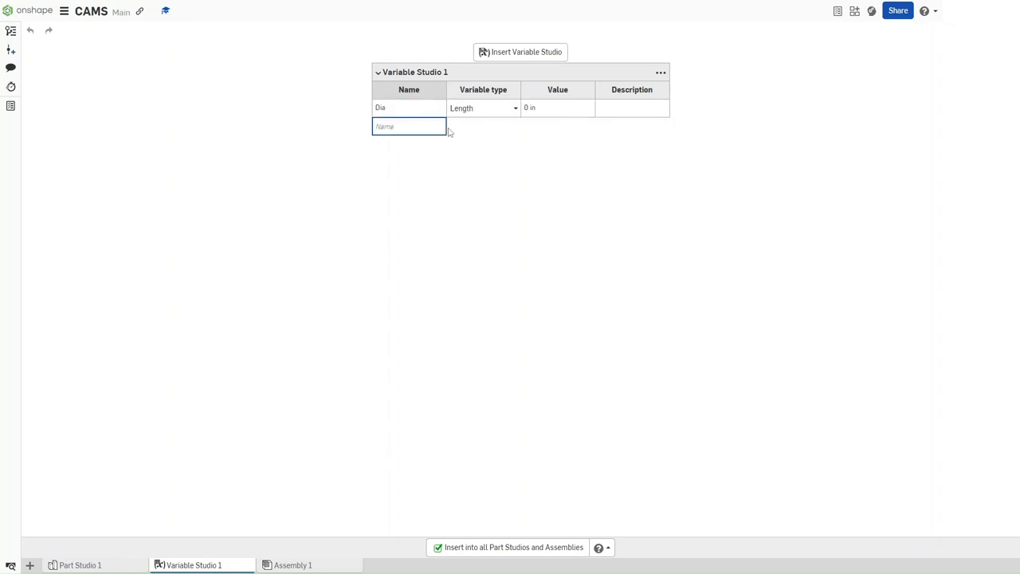
type("Axk")
type("Thickness")
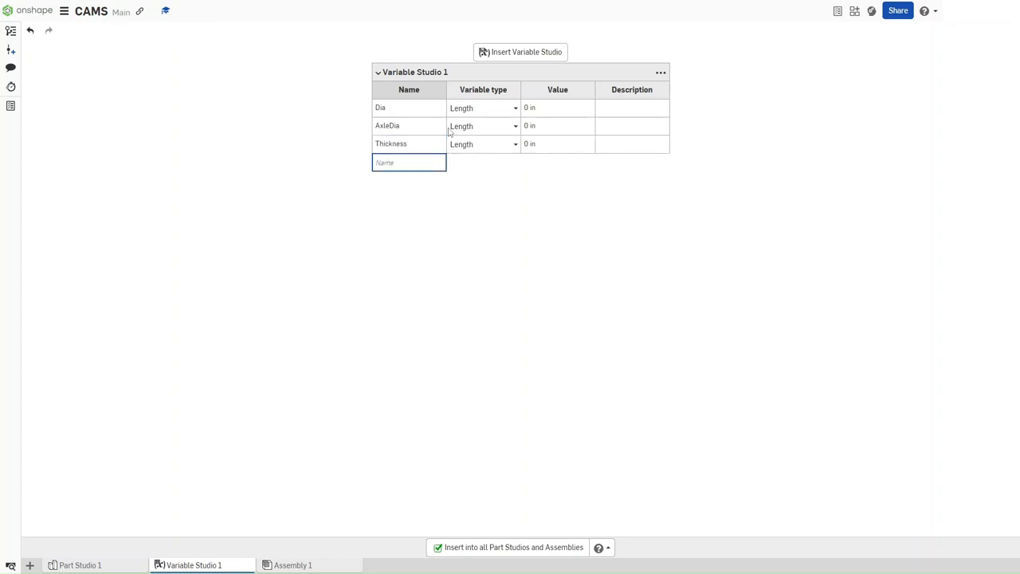
- Set Dia to 2 in, AxleDia to 0.25 in and Thickness to 3/16 in, then rename the Part Studio to Circular CAM
left_click(558, 109)
type("2")
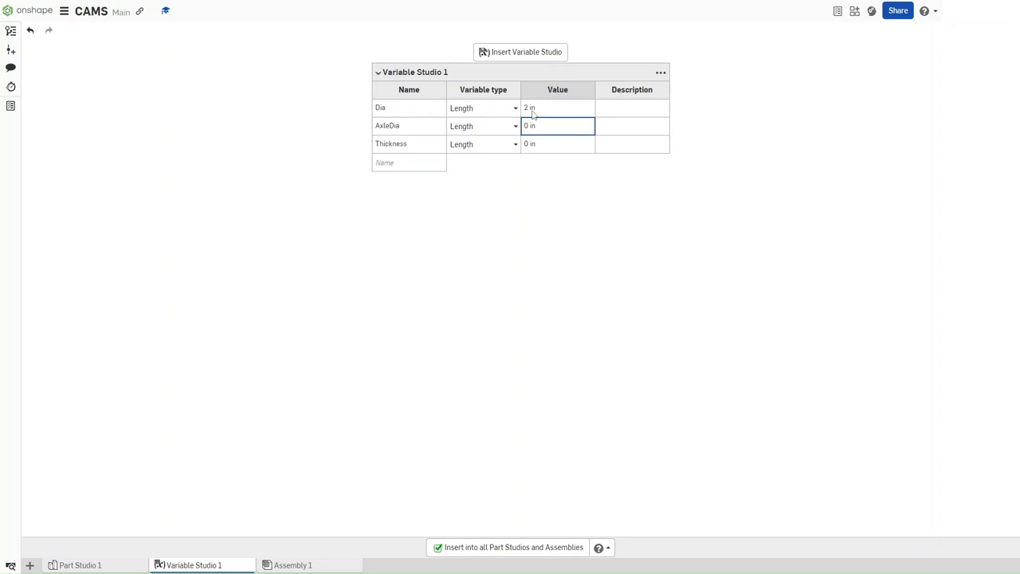
type("0")
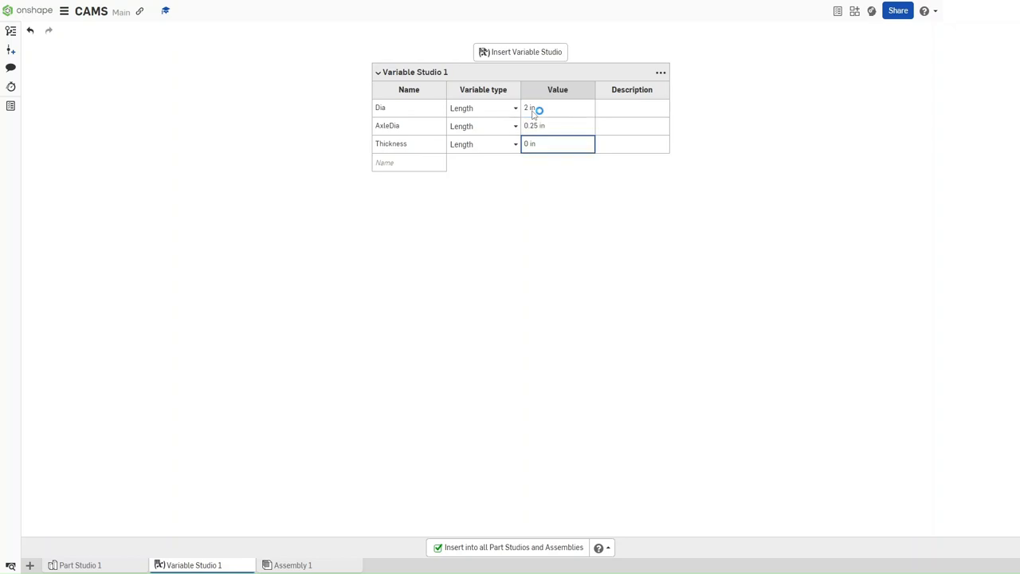
type("3/")
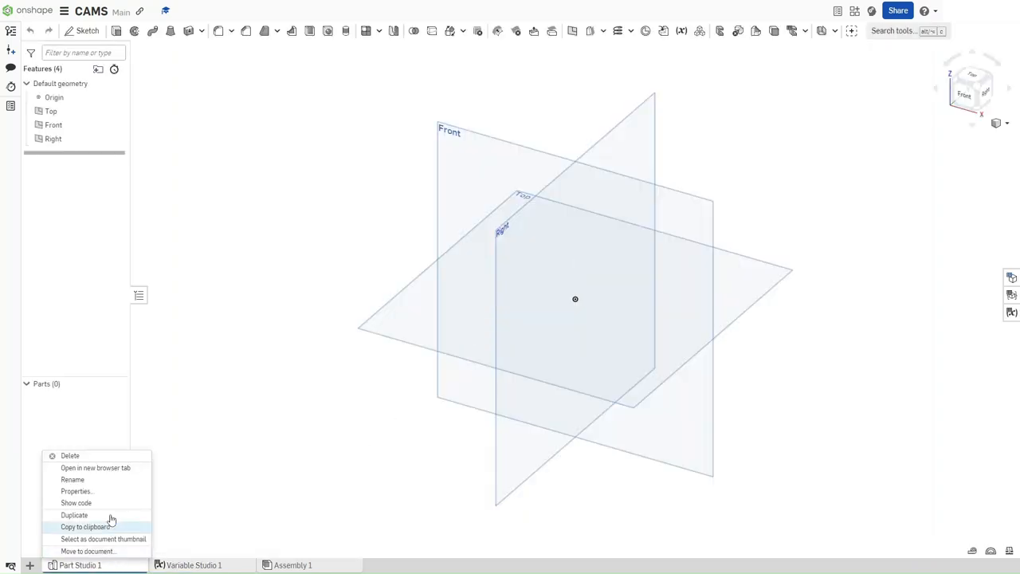
left_click(73, 478)
type("Circular CAM")
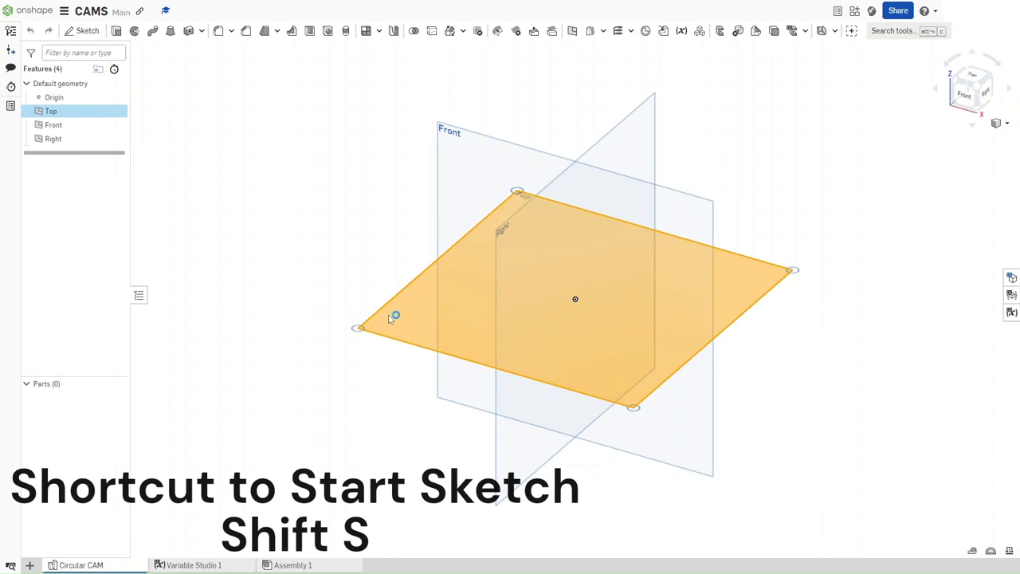
- Start Sketch 1 on the Top plane, view it from above and draw a circle centred on the origin
key("shift+s")
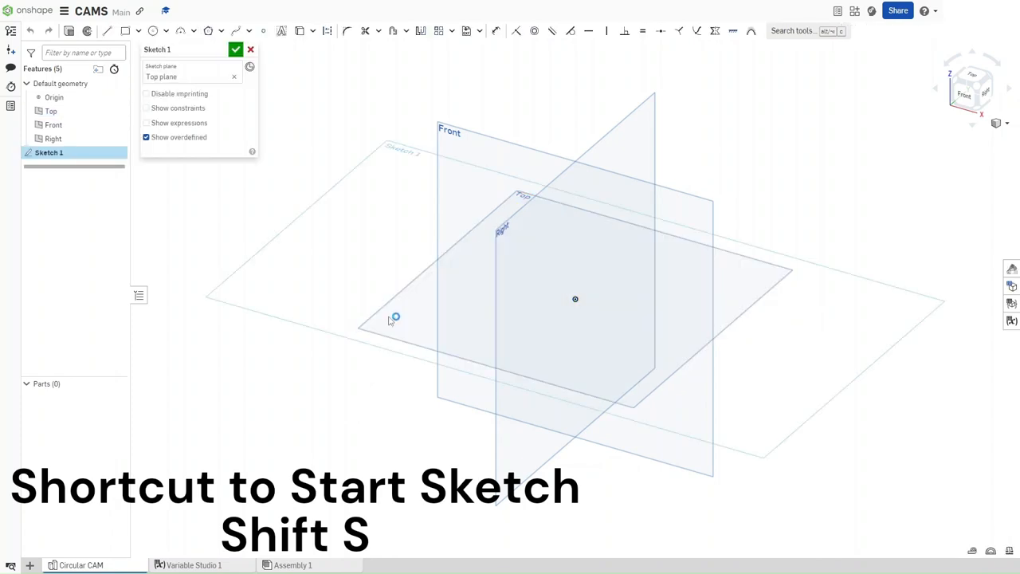
key("shift+5")
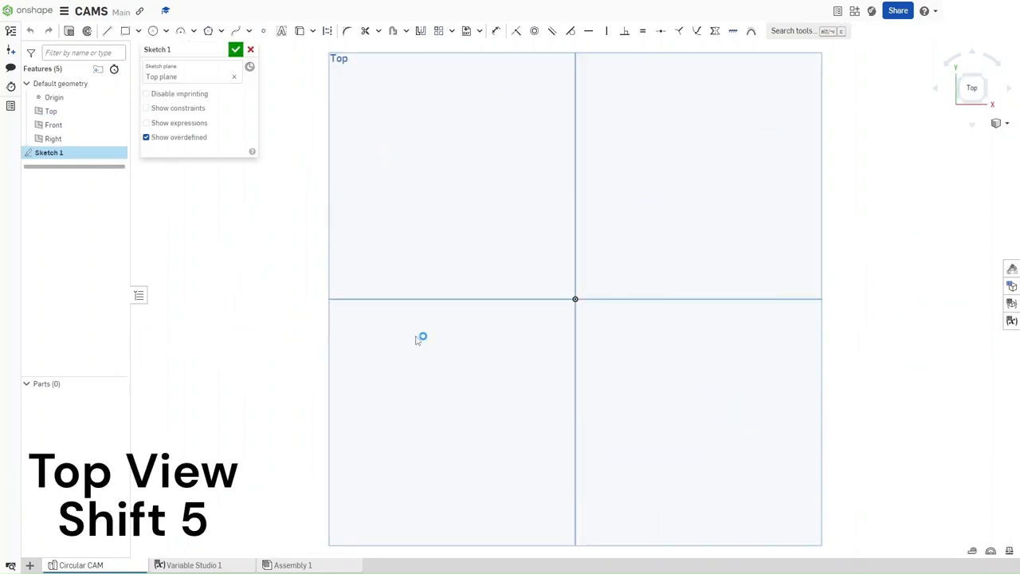
left_click(153, 30)
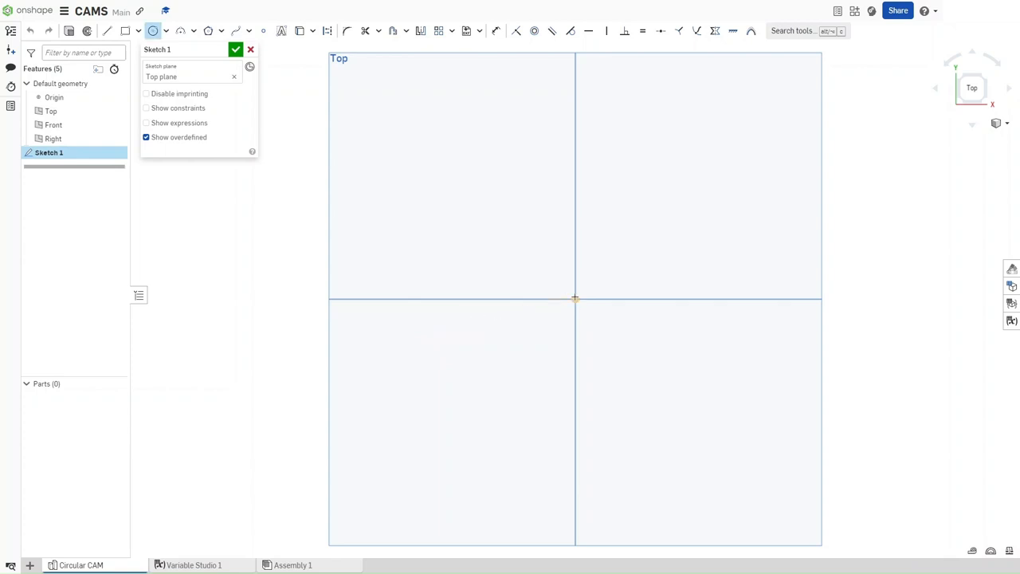
key("c")
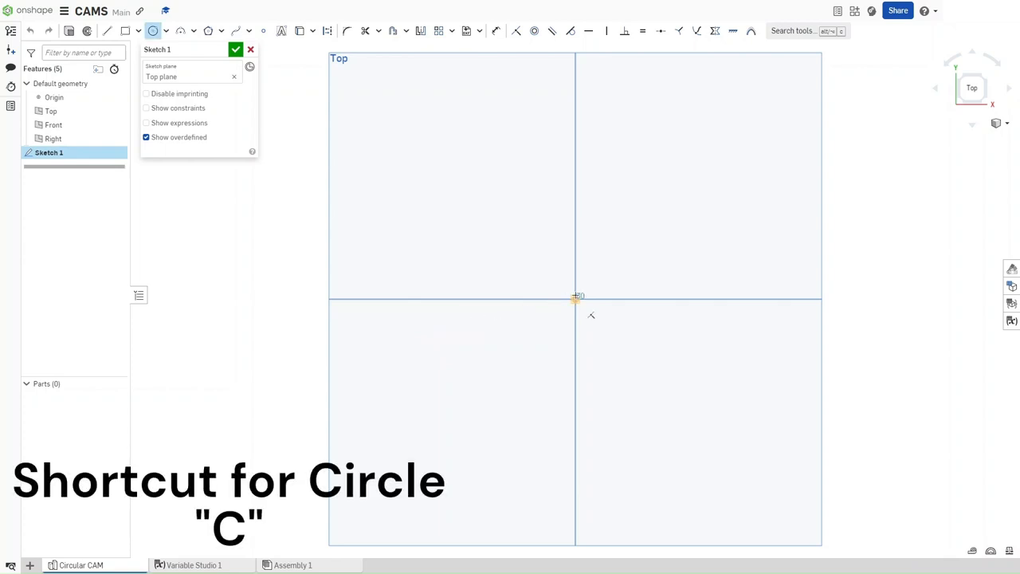
left_click_drag(576, 300, 578, 229)
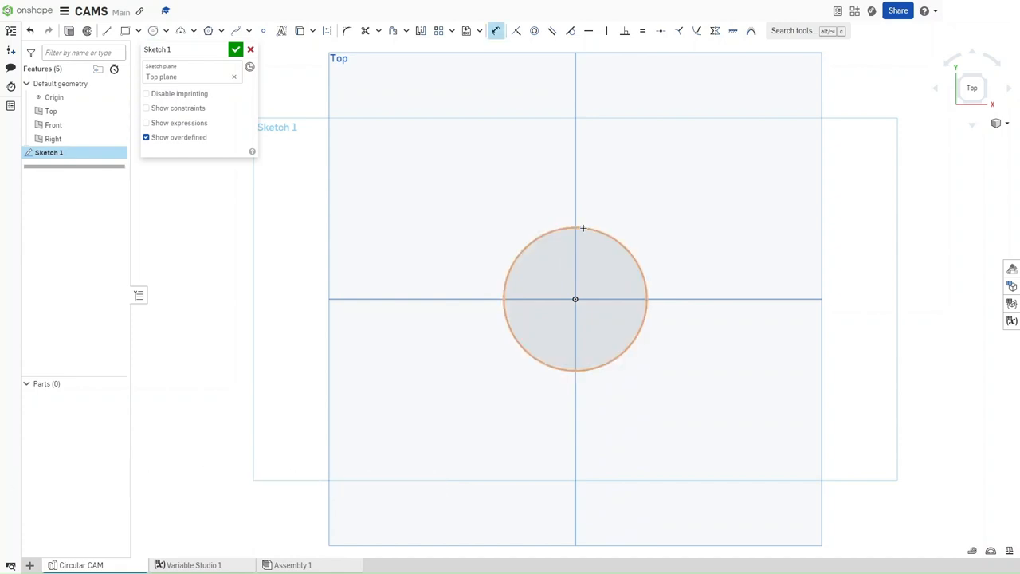
- Dimension the circle's diameter with #Dia and test it by varying Dia, ending at Ø2
key("d")
type("#D")
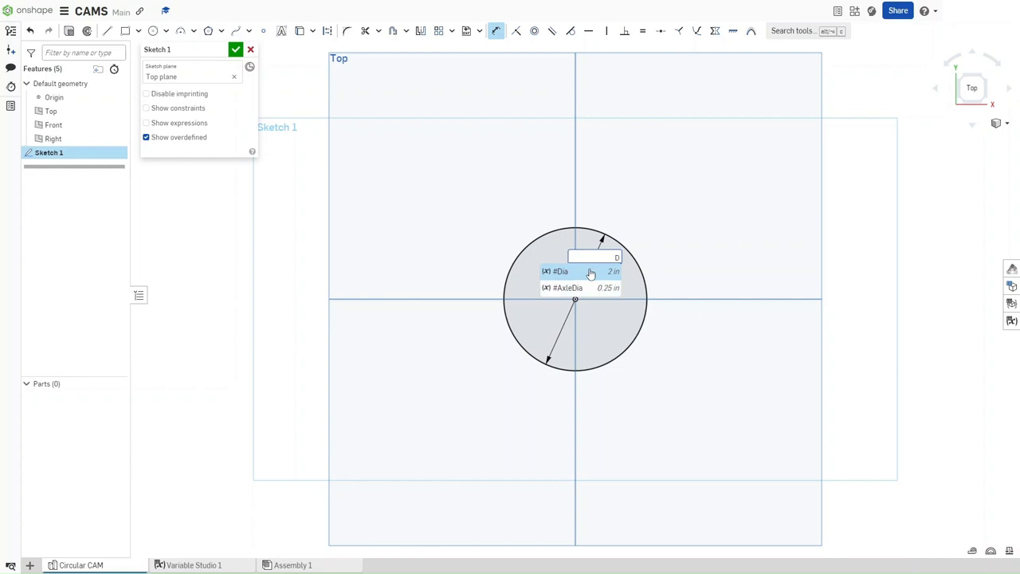
left_click(561, 271)
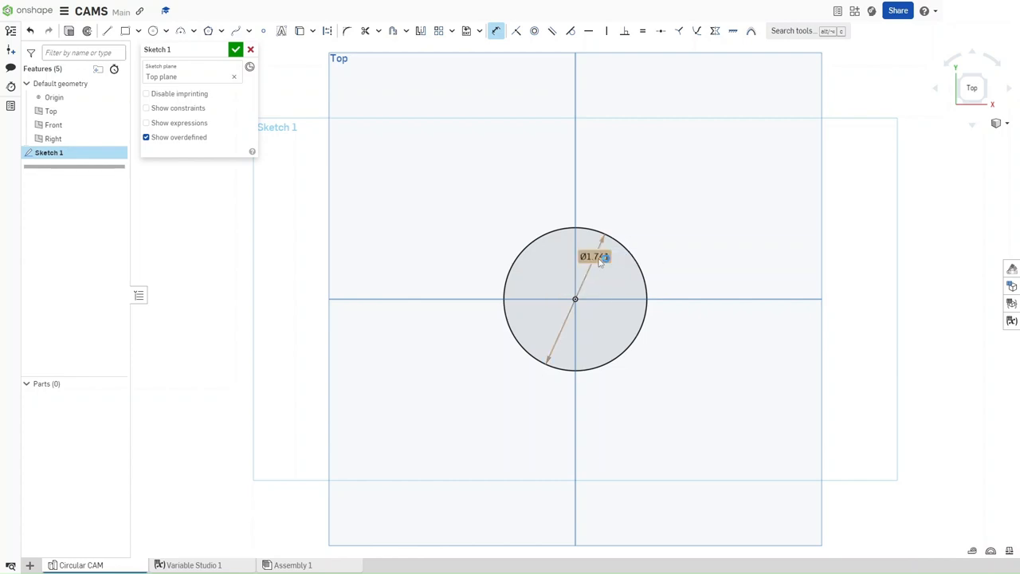
type("25 in")
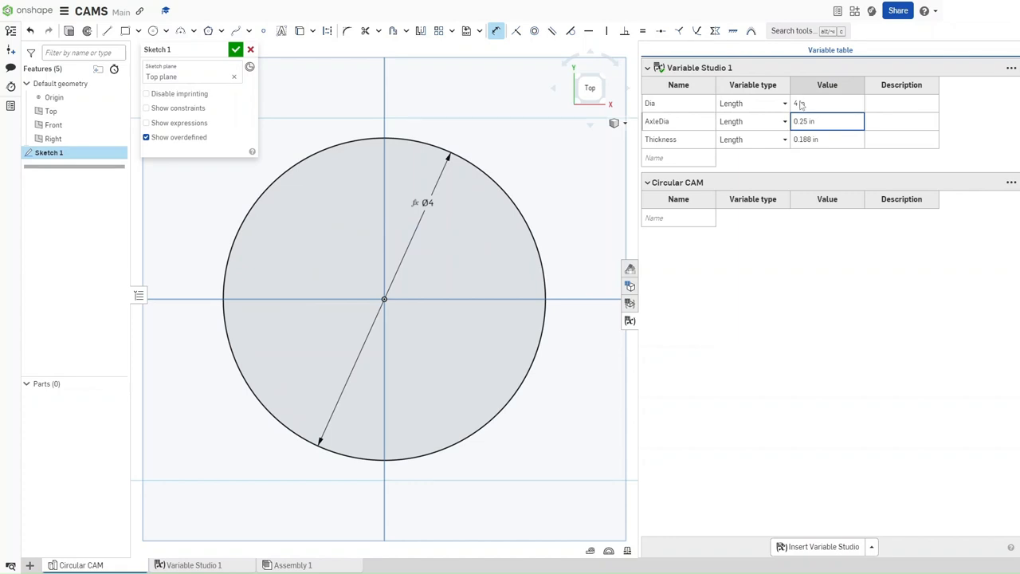
type("1")
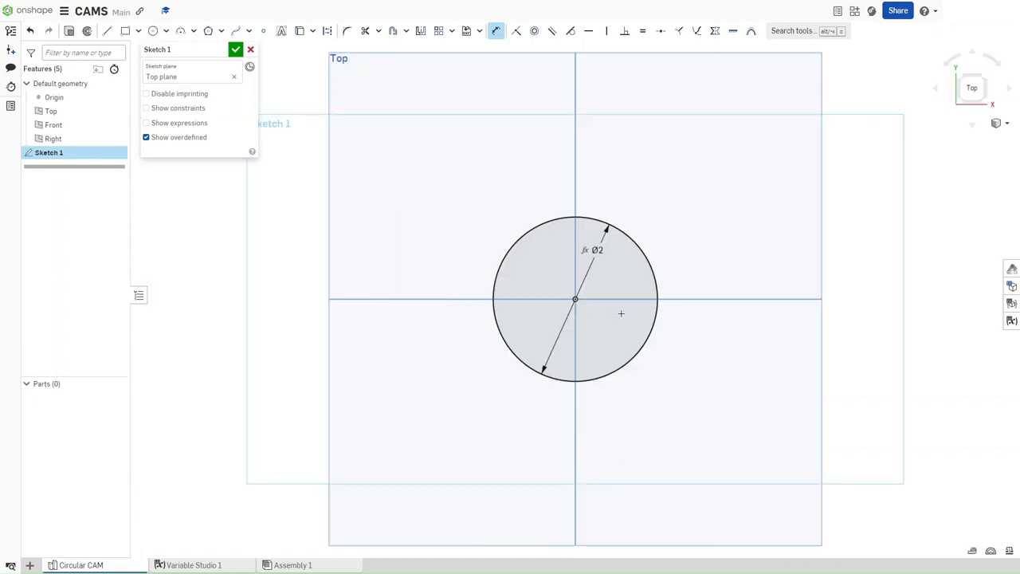
- Draw a small concentric circle at the origin and tie its diameter to #AxleDia
left_click(153, 30)
type("A")
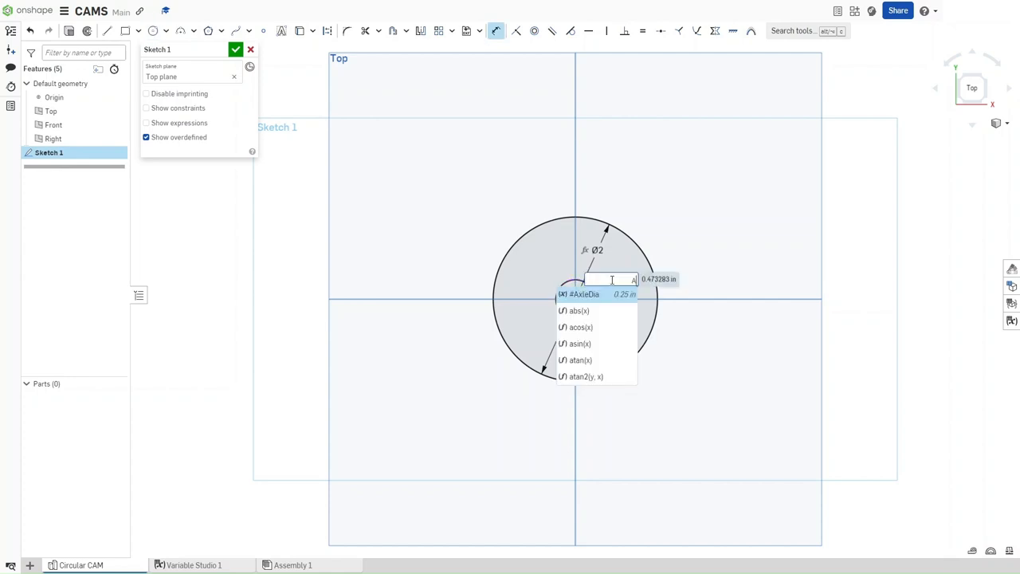
left_click(583, 294)
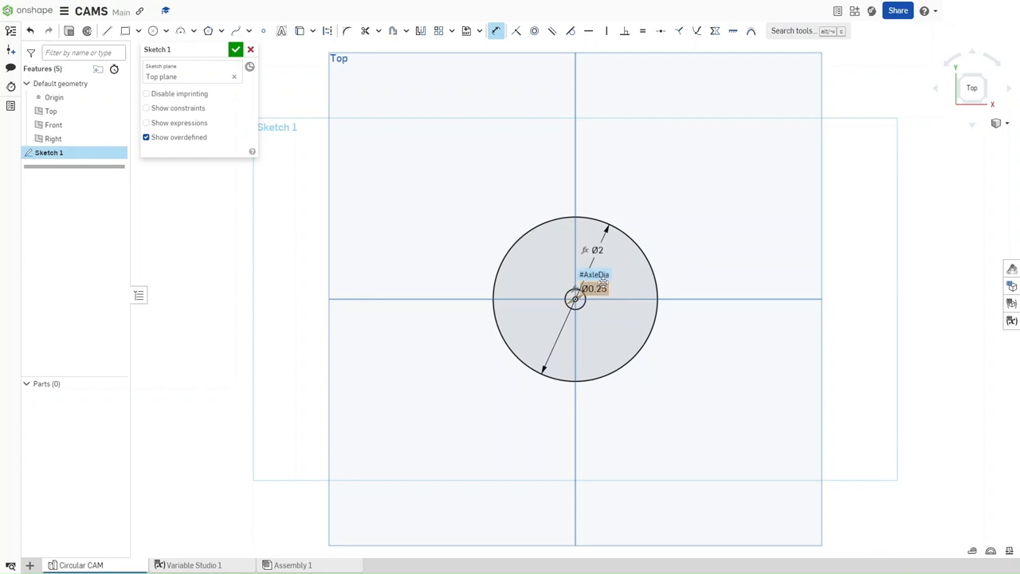
key("shift+e")
type("T")
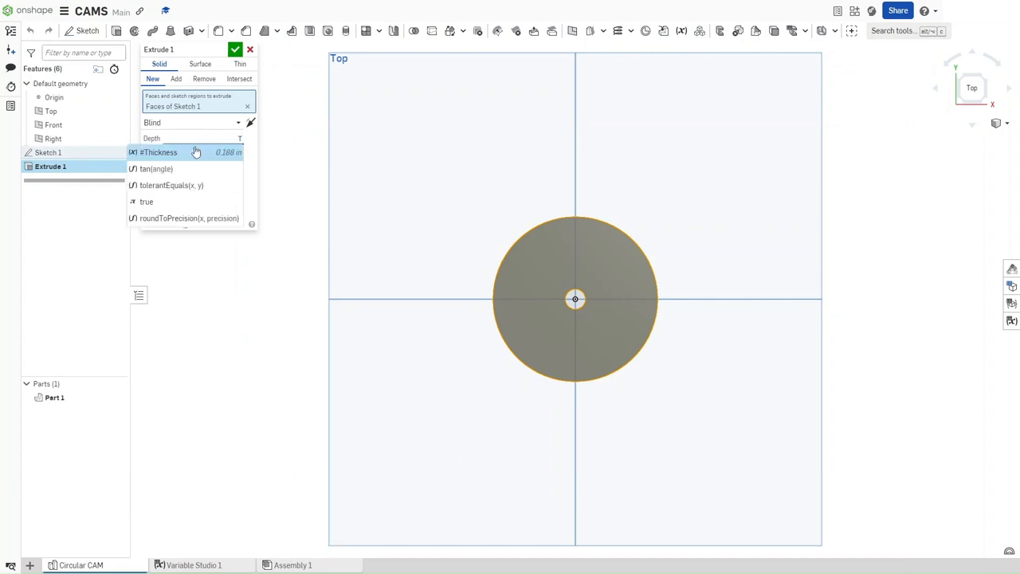
- Extrude Sketch 1 to #Thickness depth, creating the disc with its axle hole
left_click(158, 152)
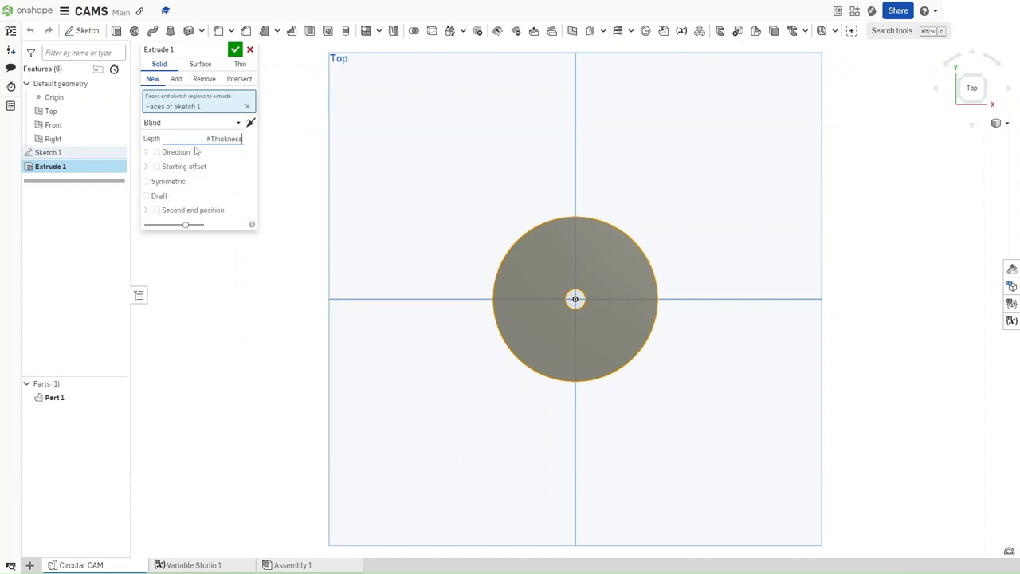
double_click(223, 137)
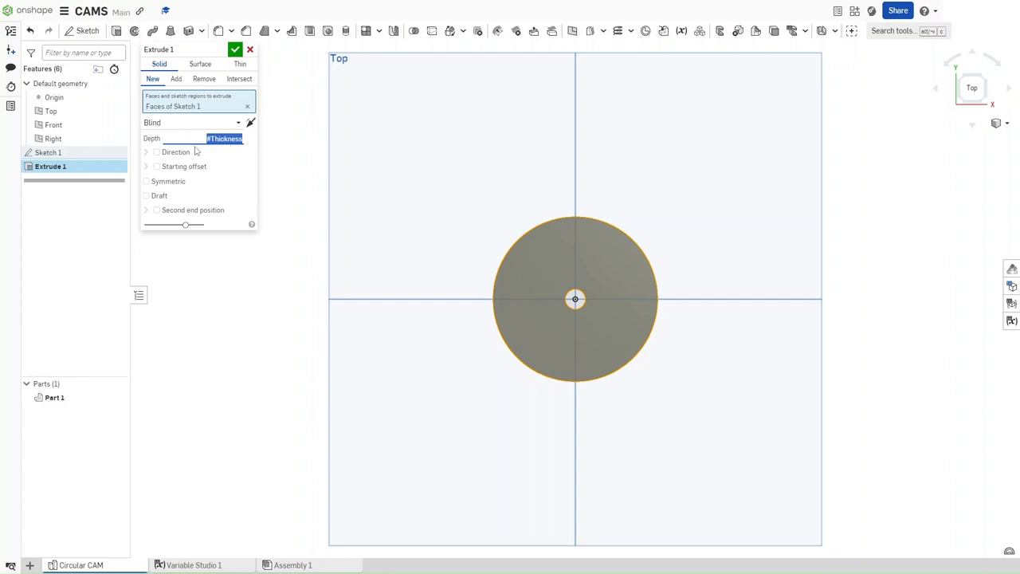
left_click(236, 47)
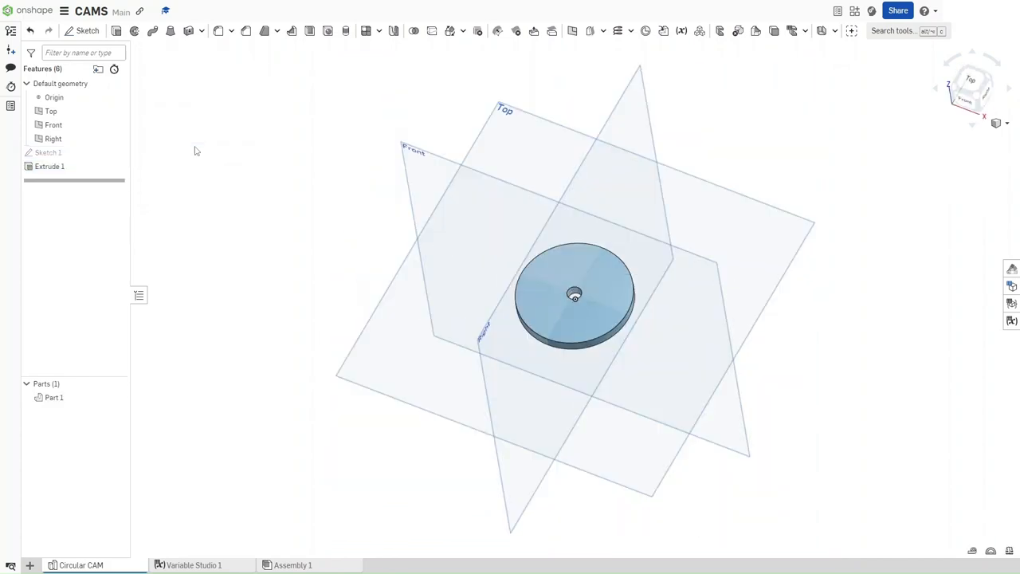